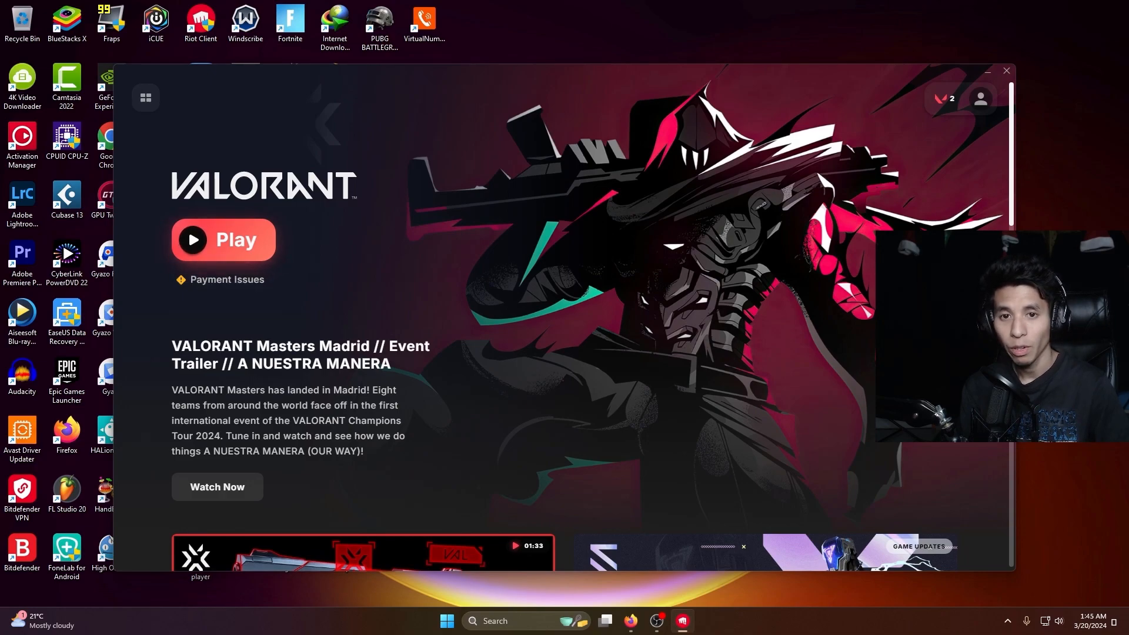
# Step: Launch VALORANT twice from Riot Client, dismissing the 'failed to launch' error each time
pyautogui.click(1006, 71)
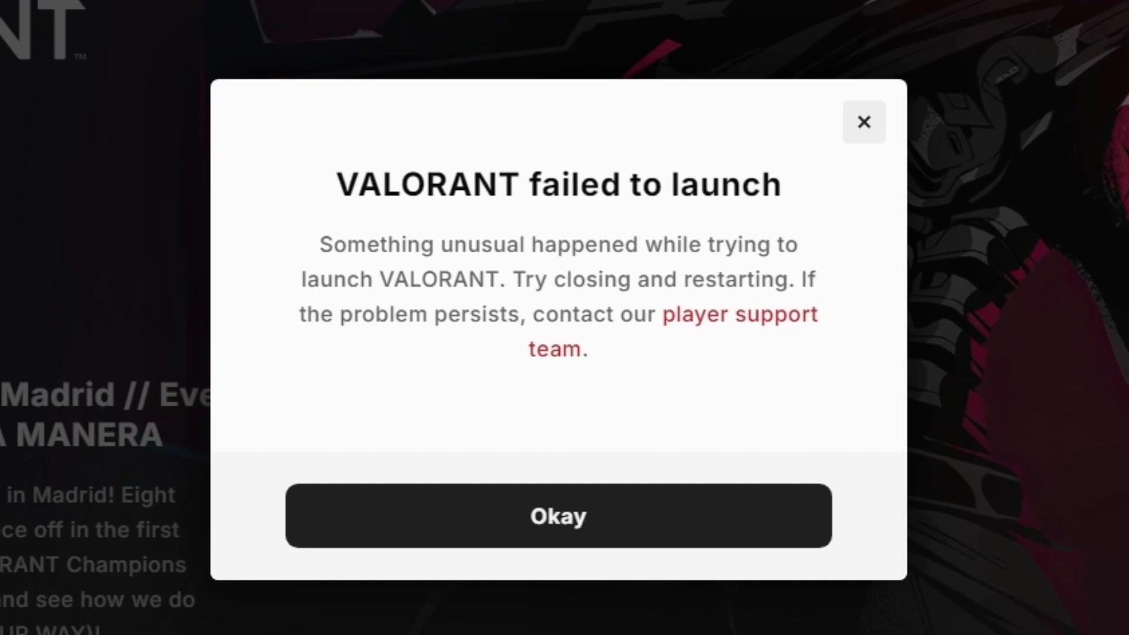
pyautogui.click(558, 515)
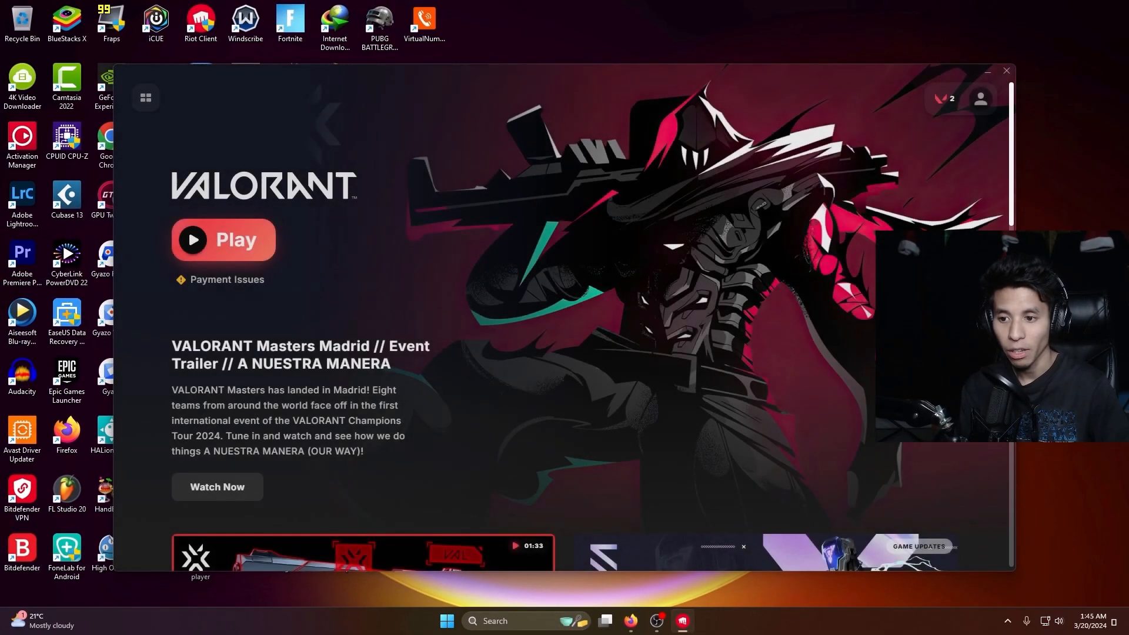
pyautogui.click(223, 240)
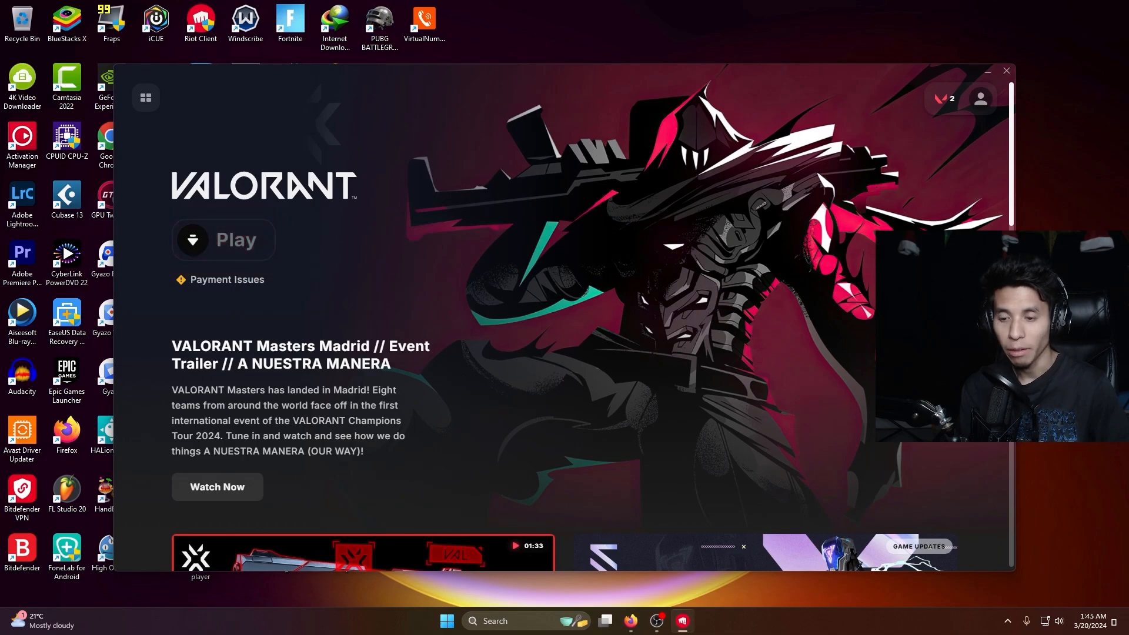
pyautogui.click(223, 238)
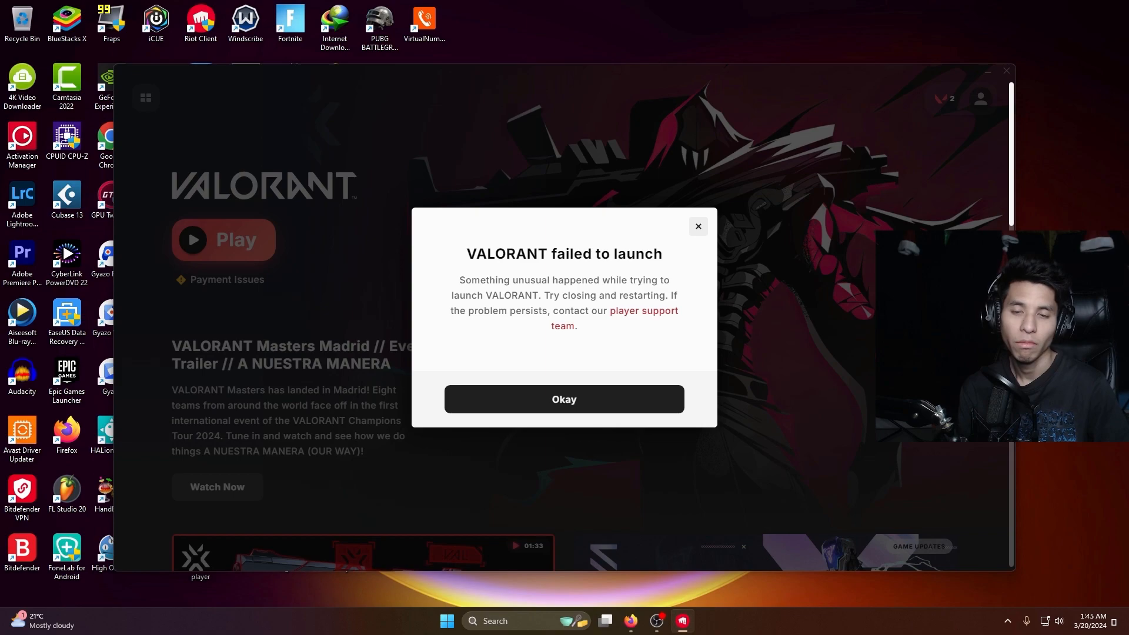
pyautogui.click(563, 399)
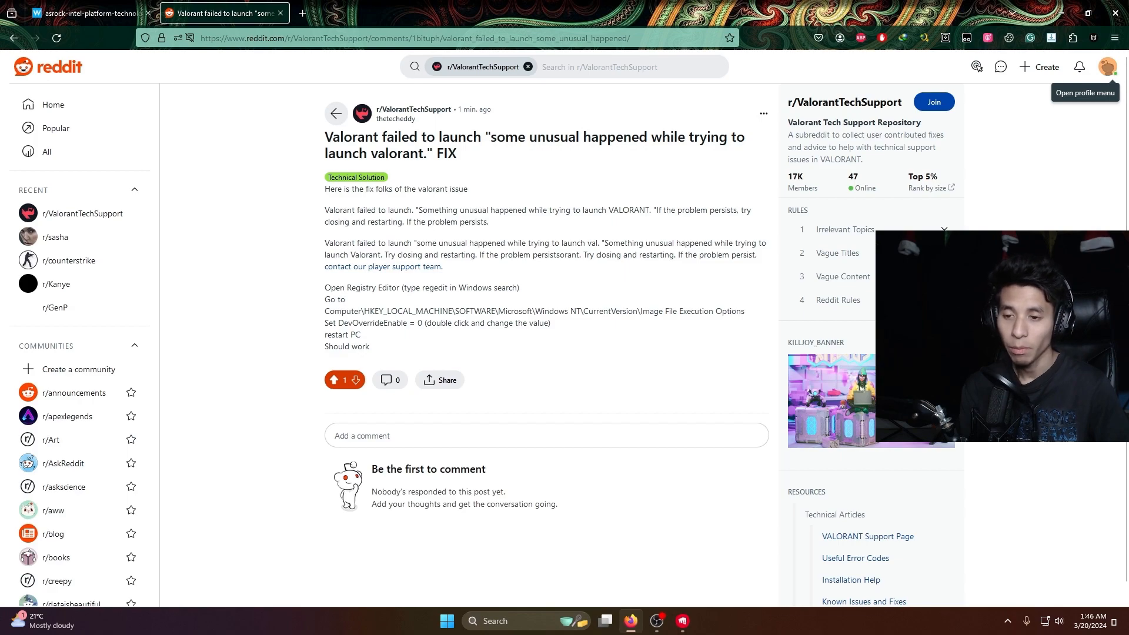
# Step: Return to the Reddit 'Valorant failed to launch' FIX post and review its steps
pyautogui.click(86, 13)
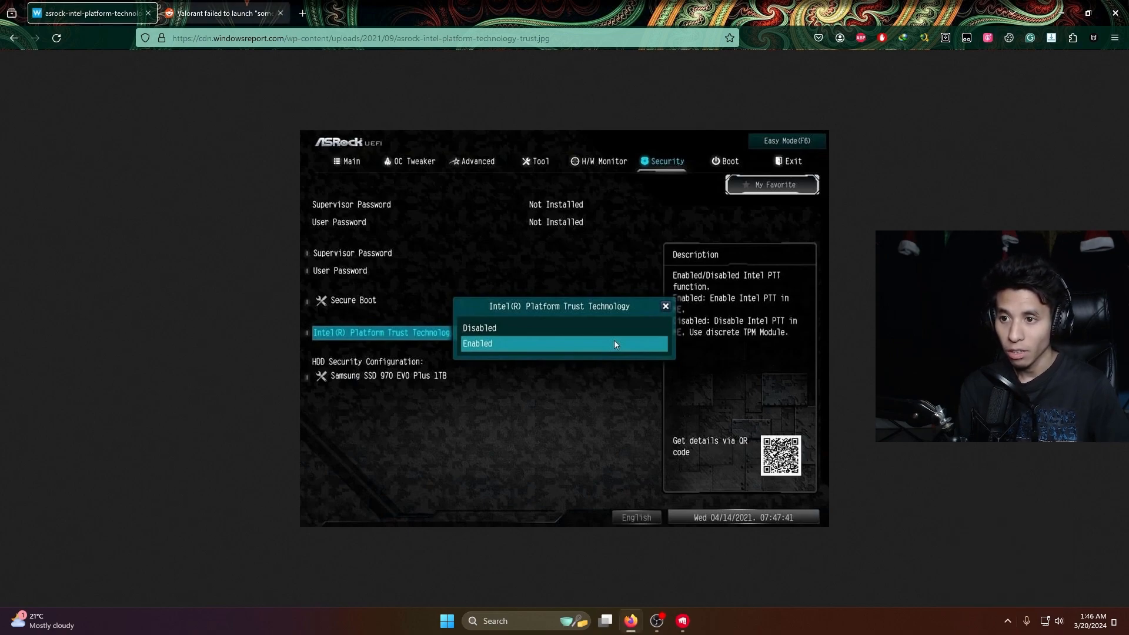
pyautogui.click(220, 13)
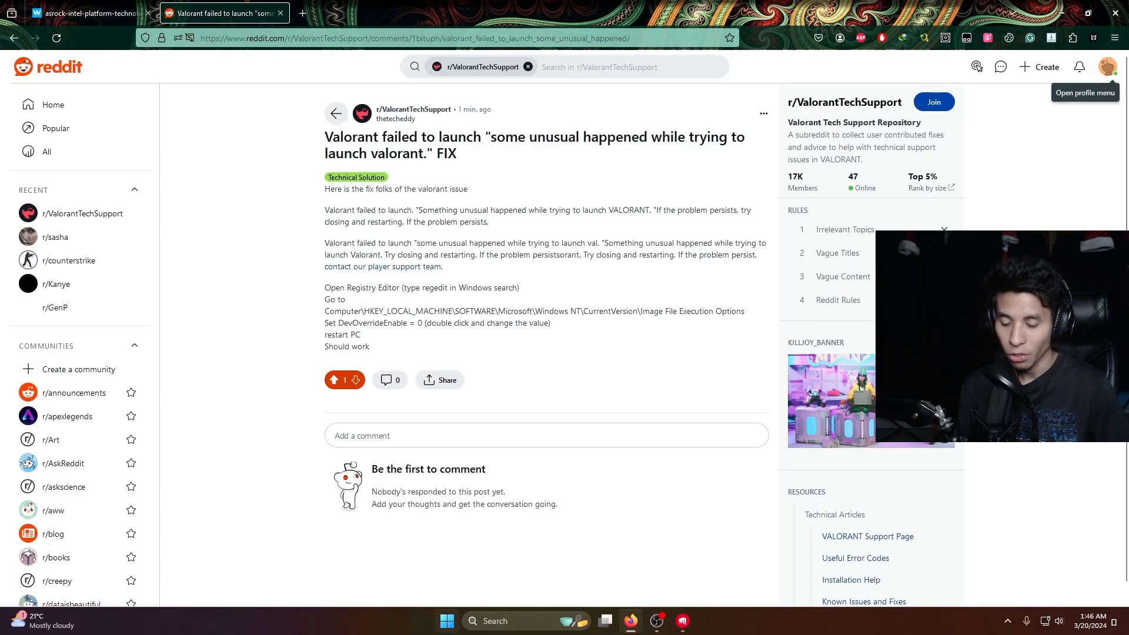
pyautogui.click(445, 621)
pyautogui.write('regedit')
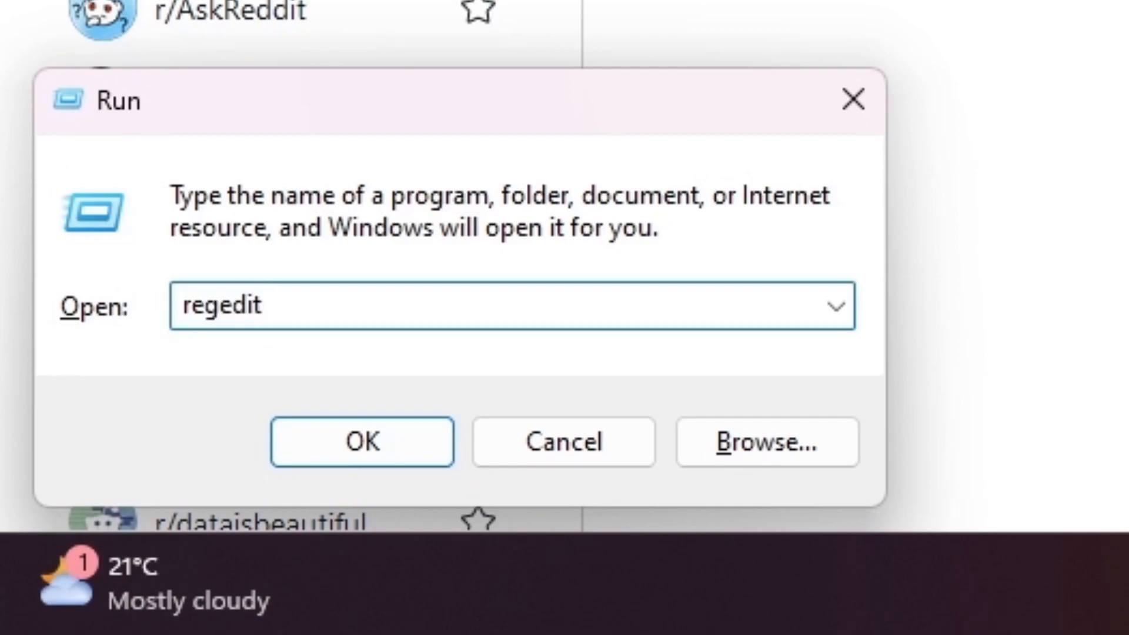
# Step: Run regedit from the Run dialog to start Registry Editor
pyautogui.click(362, 441)
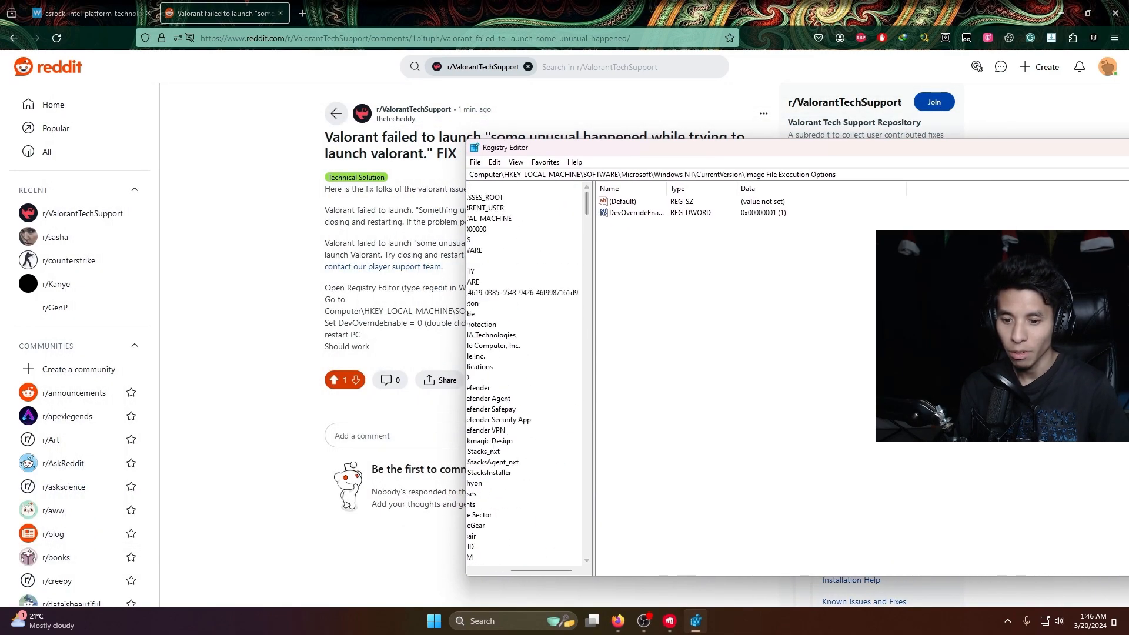
# Step: Expand HKEY_LOCAL_MACHINE and drill into SOFTWARE > Microsoft
pyautogui.click(536, 219)
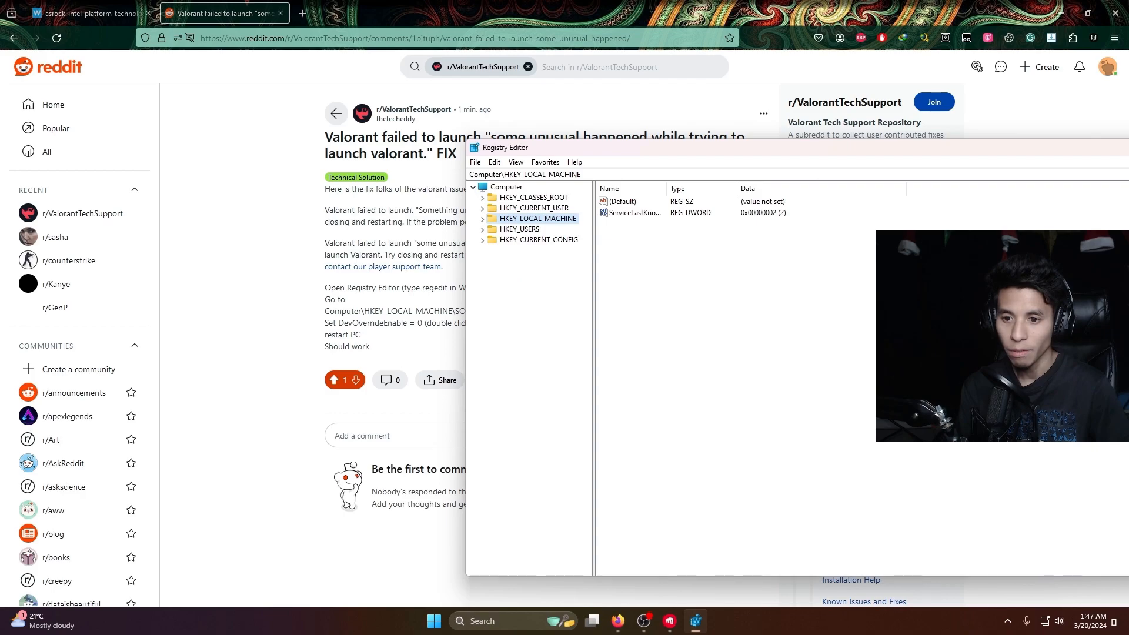
pyautogui.press('ctrl+plus')
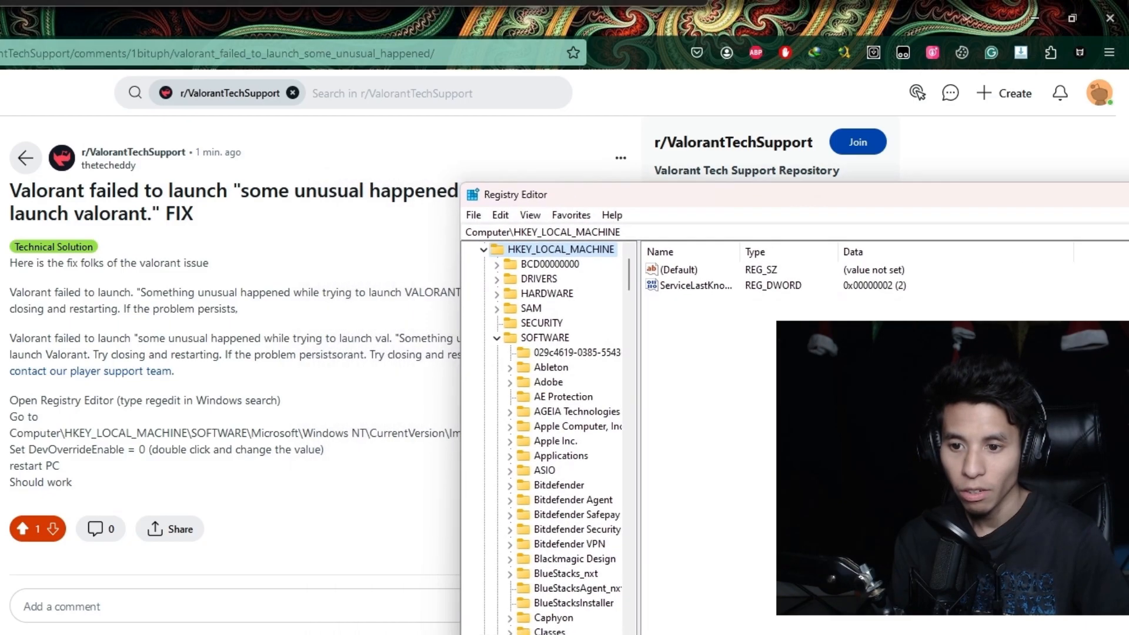
pyautogui.click(549, 337)
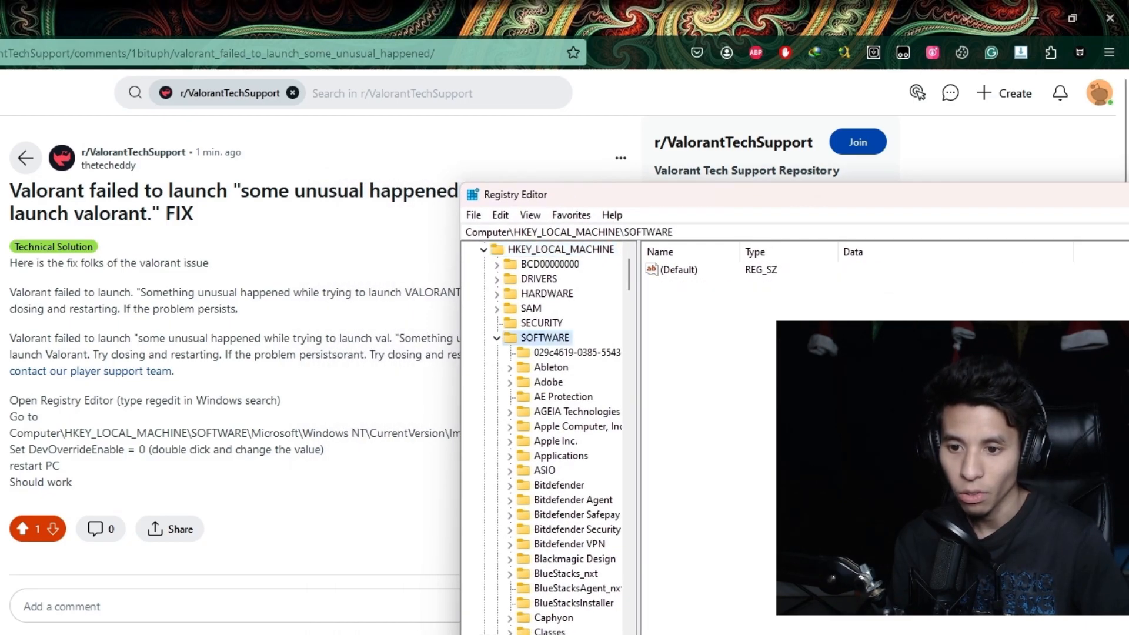
pyautogui.moveTo(562, 351)
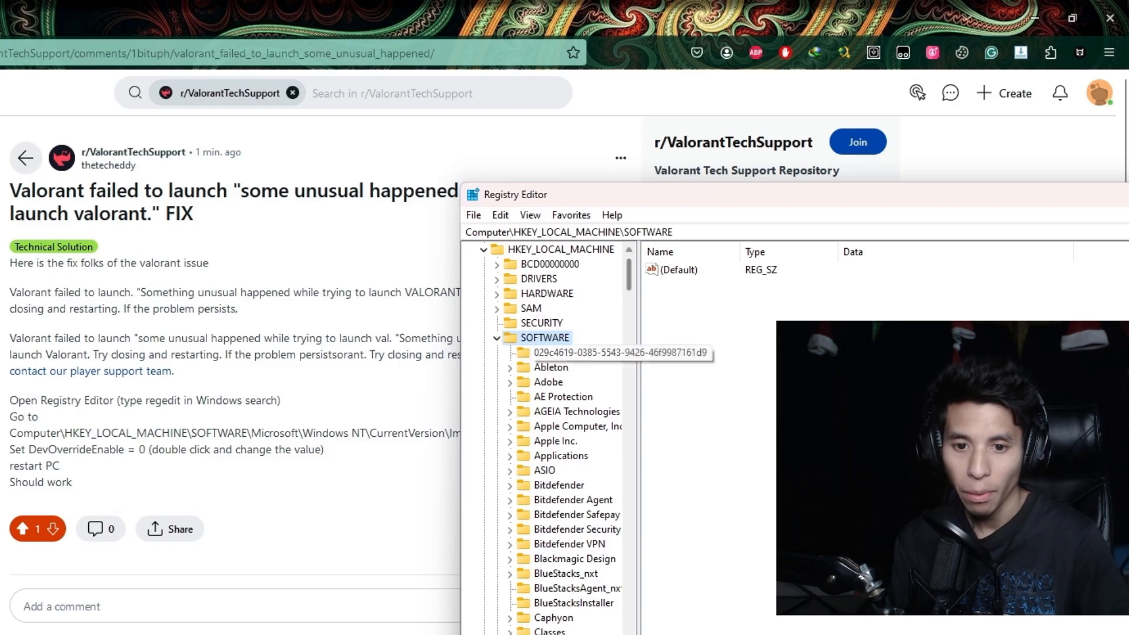
pyautogui.scroll(-3)
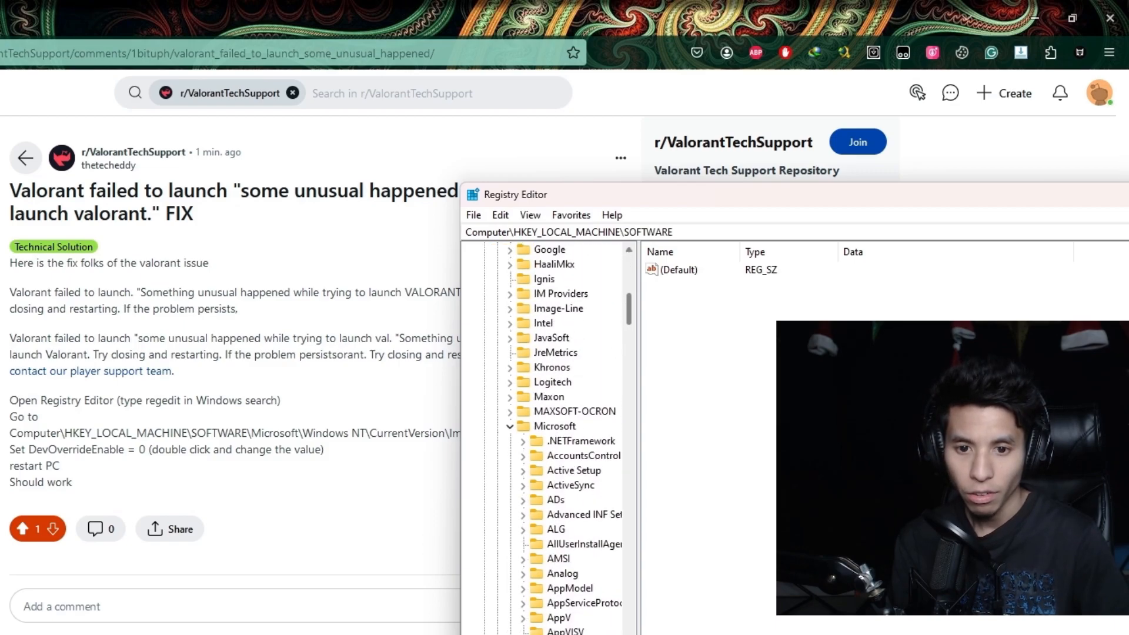
pyautogui.click(556, 426)
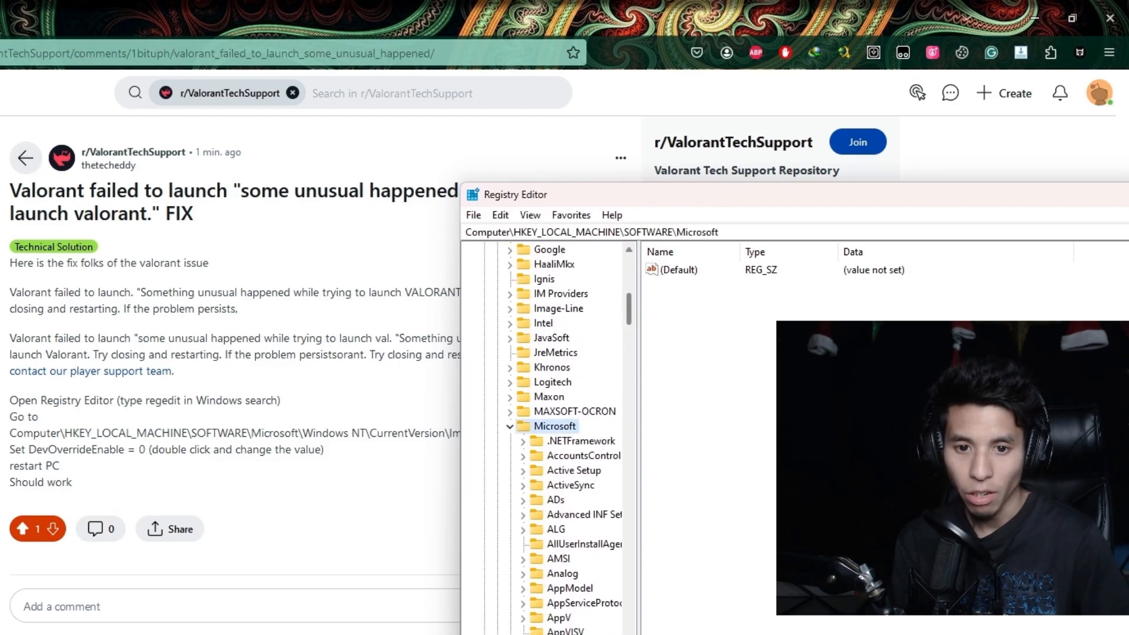
# Step: Continue through Windows NT > CurrentVersion to Image File Execution Options, where DevOverrideEnable is 1
pyautogui.scroll(-3)
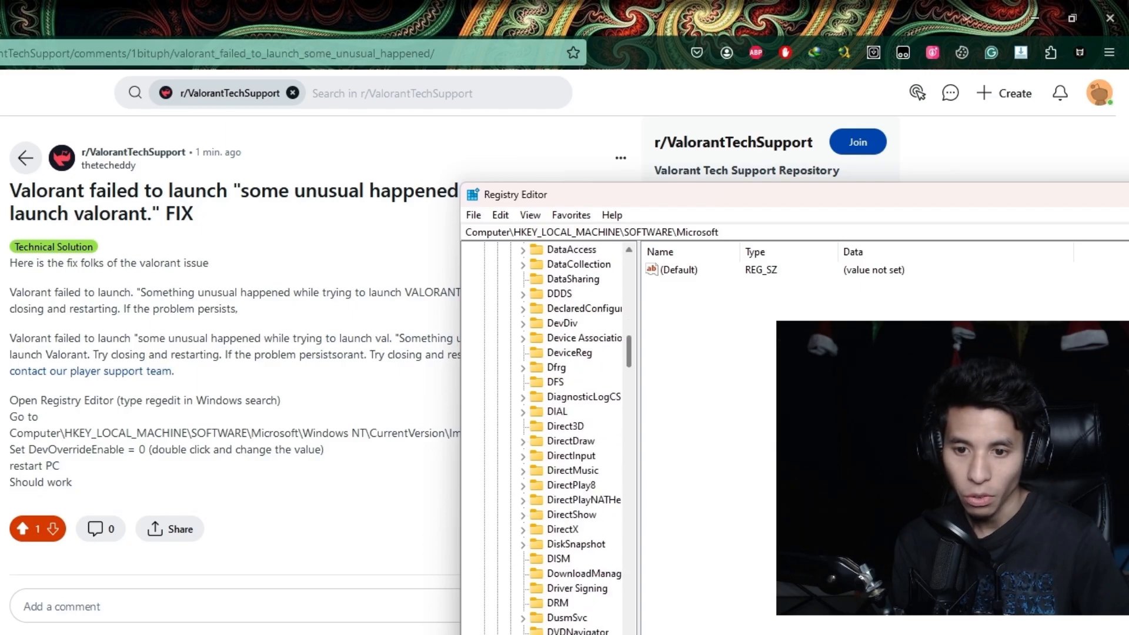
pyautogui.scroll(-3)
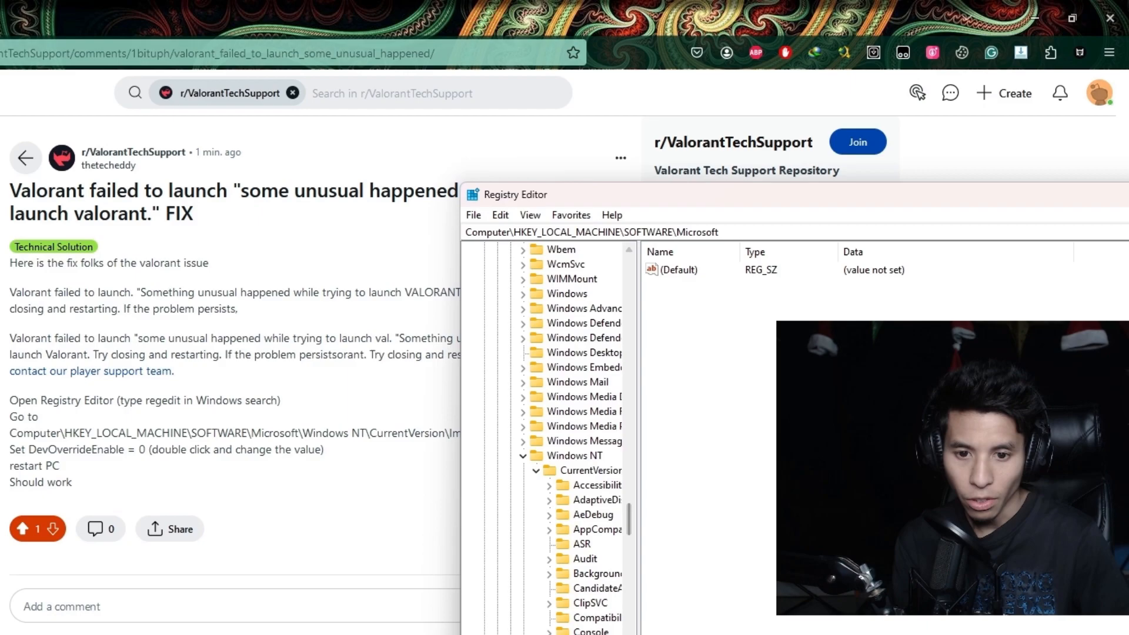
pyautogui.click(575, 455)
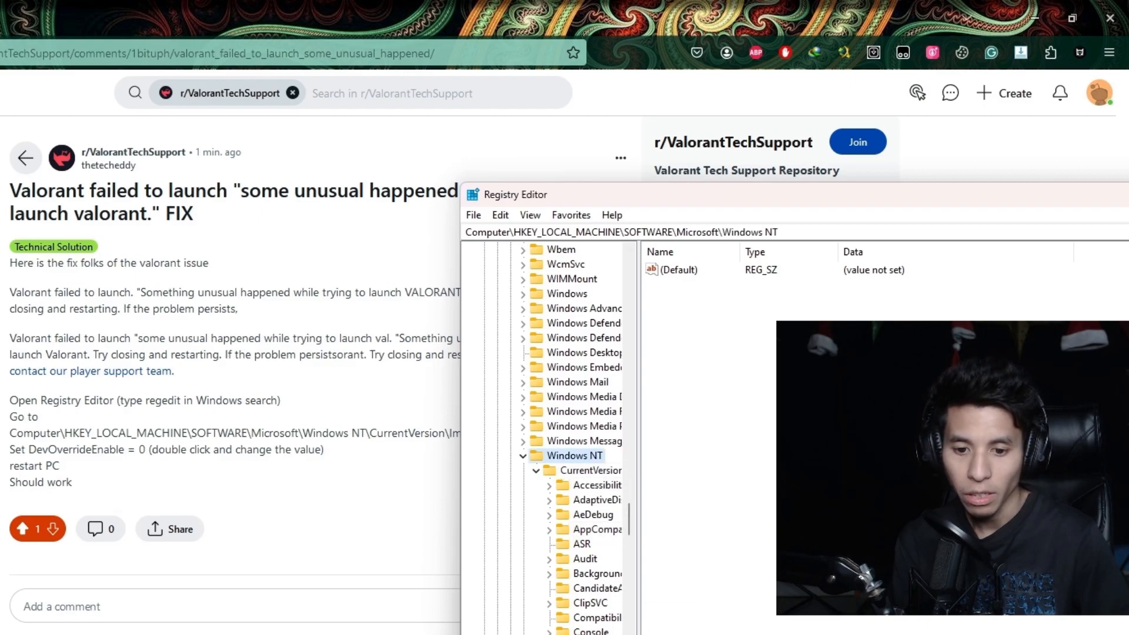
pyautogui.scroll(-3)
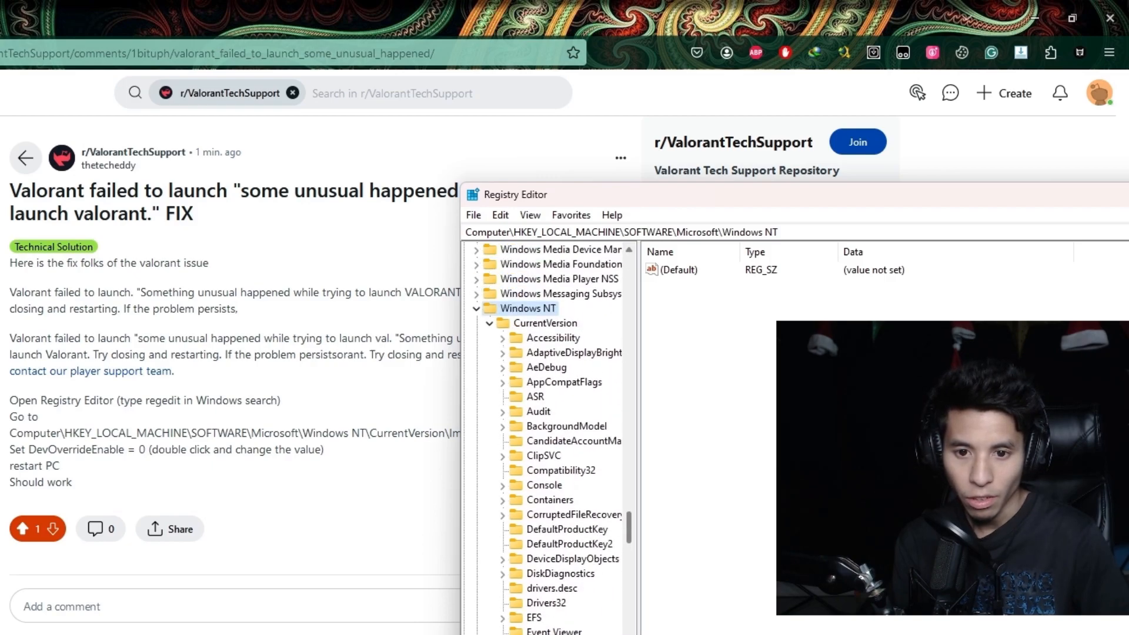
pyautogui.click(548, 322)
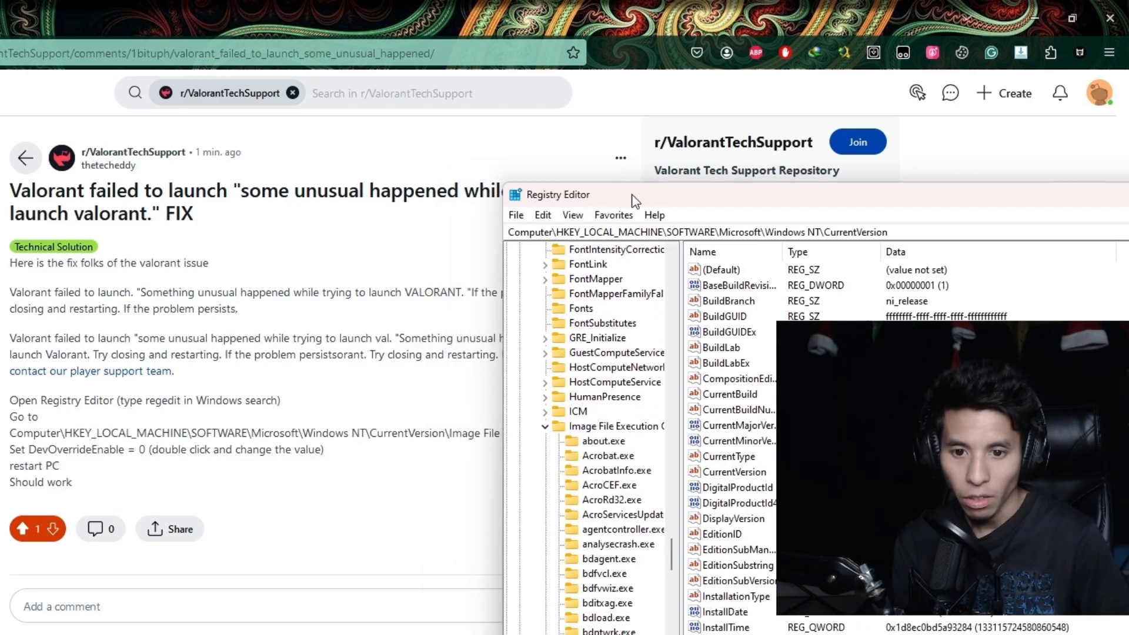
pyautogui.moveTo(576, 194); pyautogui.dragTo(742, 189)
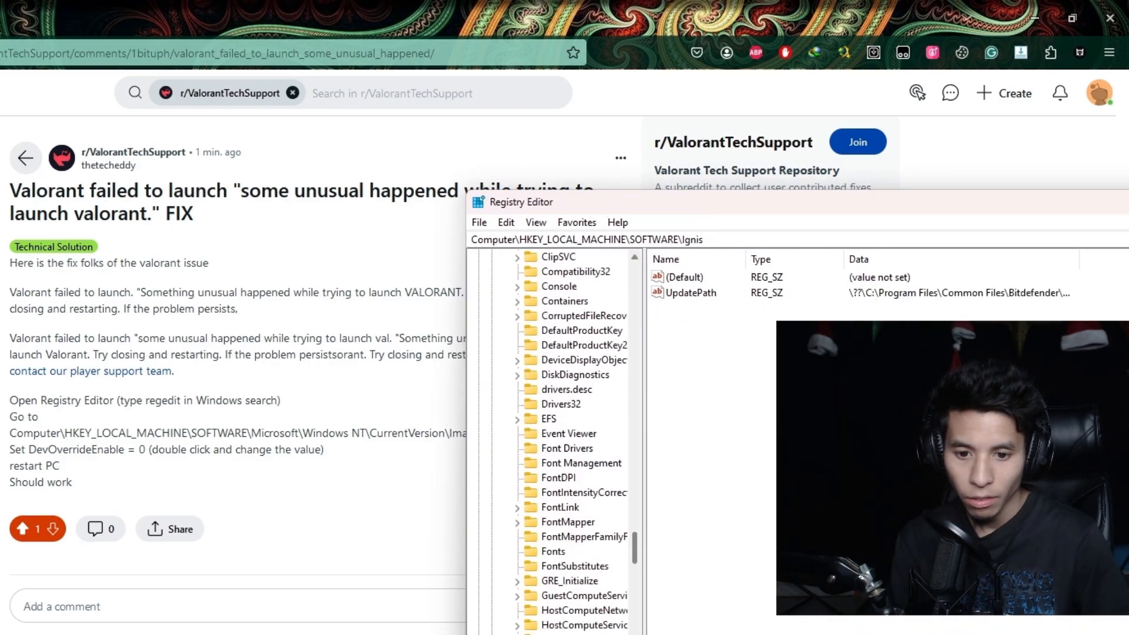
pyautogui.click(591, 463)
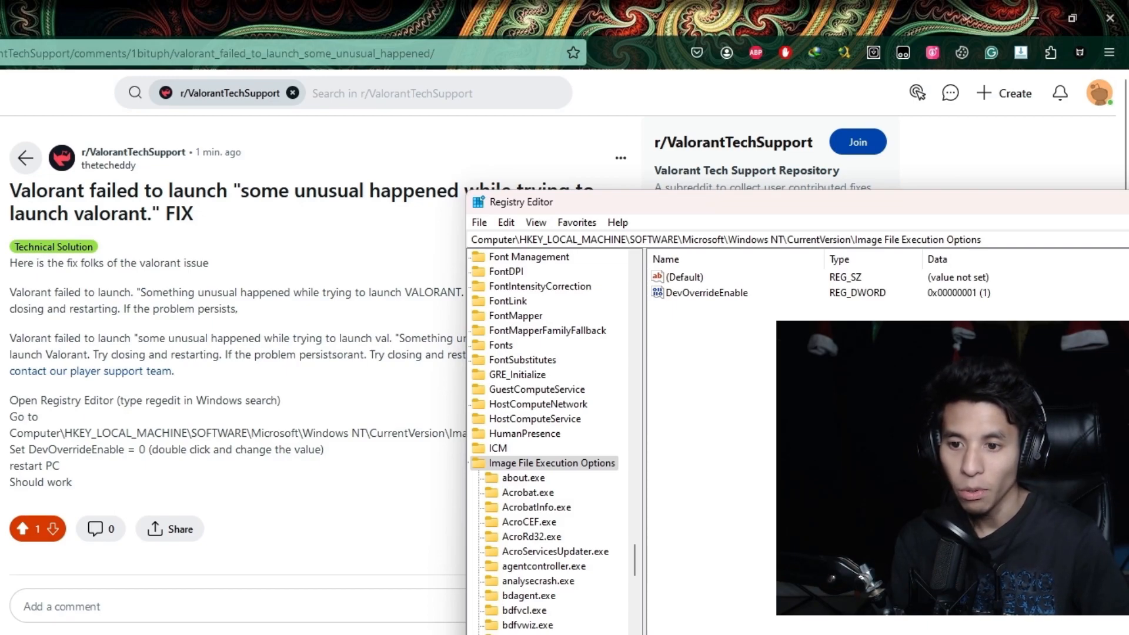
# Step: Change DevOverrideEnable to 0, close Registry Editor and restart the PC
pyautogui.doubleClick(707, 293)
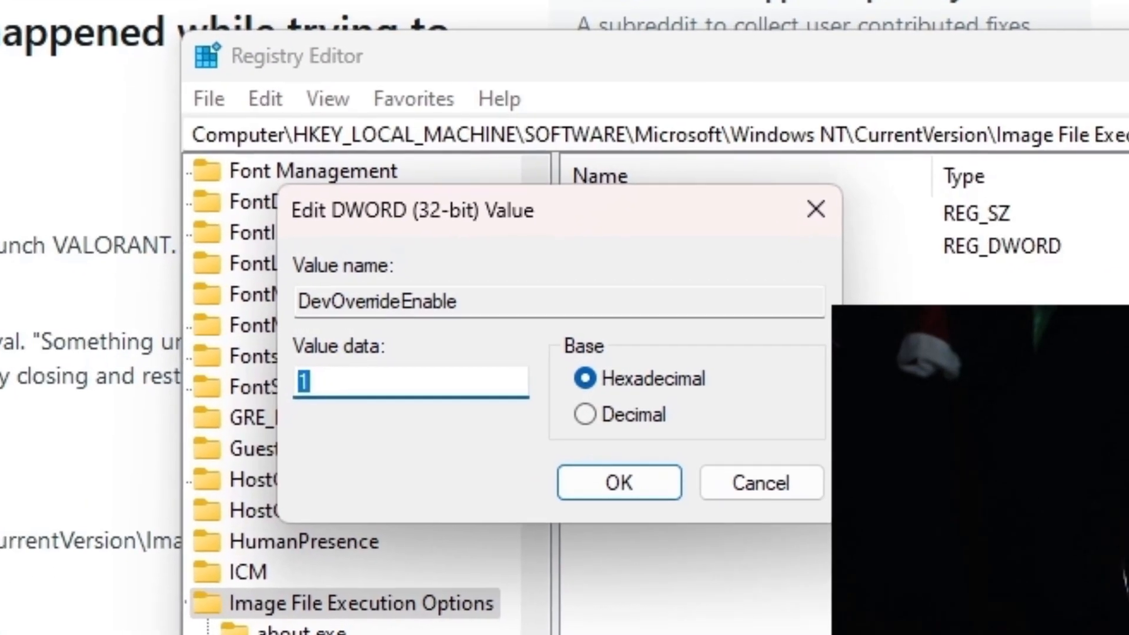
pyautogui.click(617, 482)
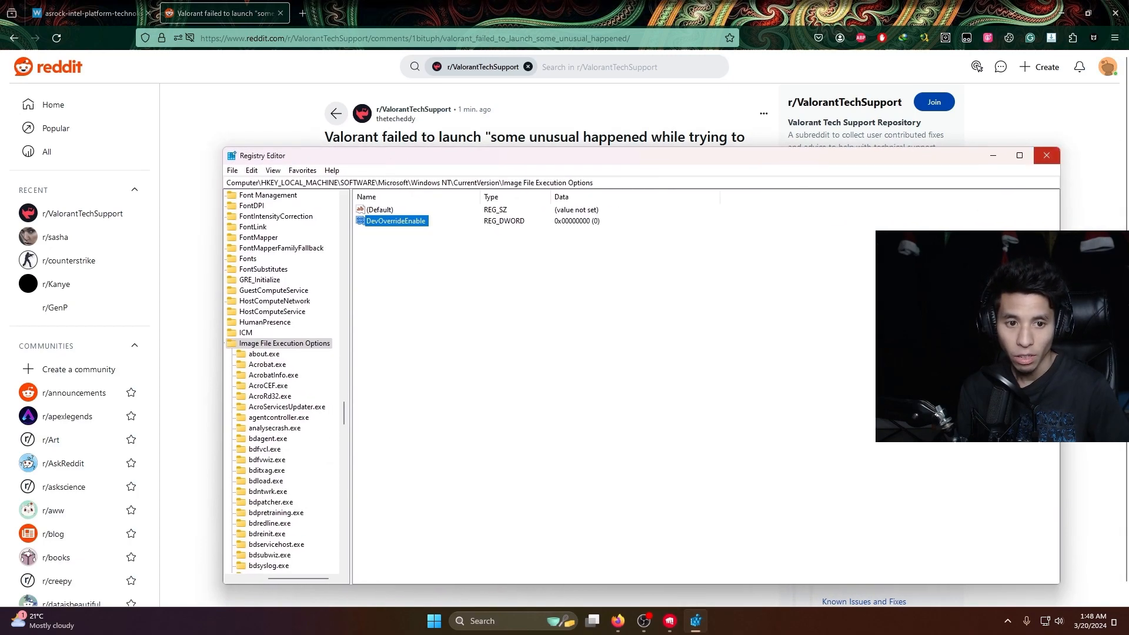
pyautogui.click(1045, 155)
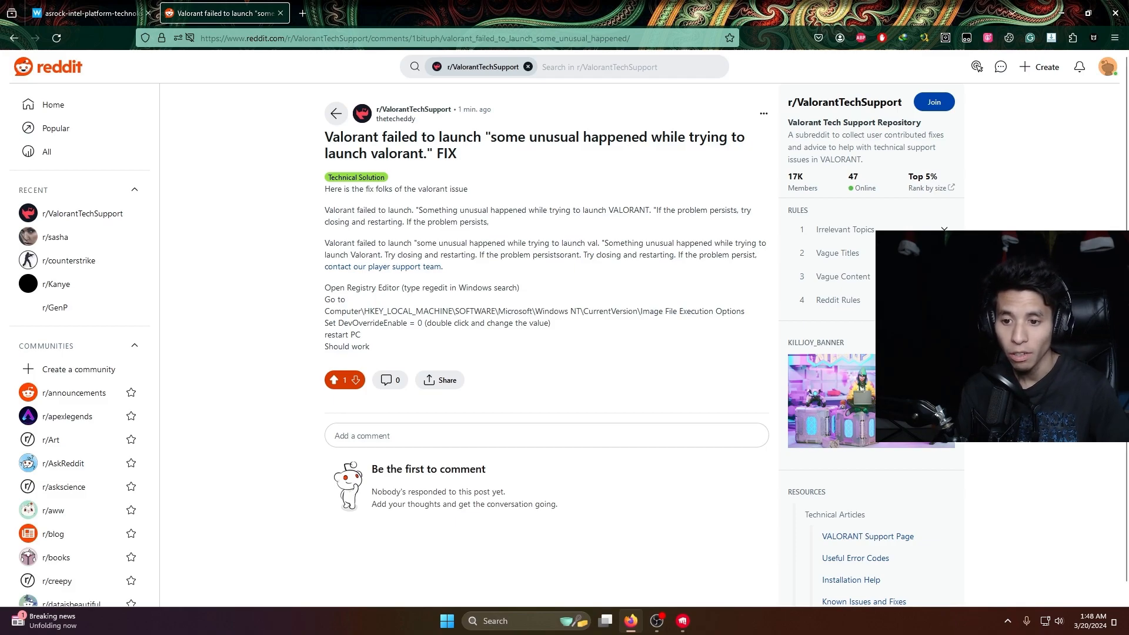
pyautogui.click(655, 621)
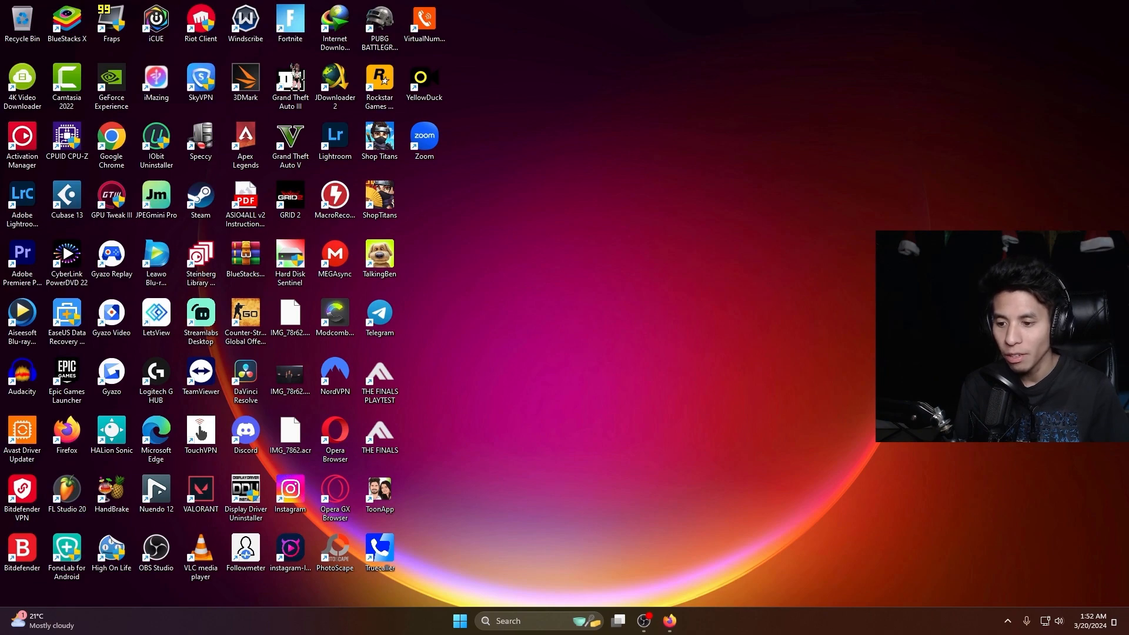
# Step: Launch VALORANT from its desktop shortcut, bringing up the Riot Client library
pyautogui.click(200, 493)
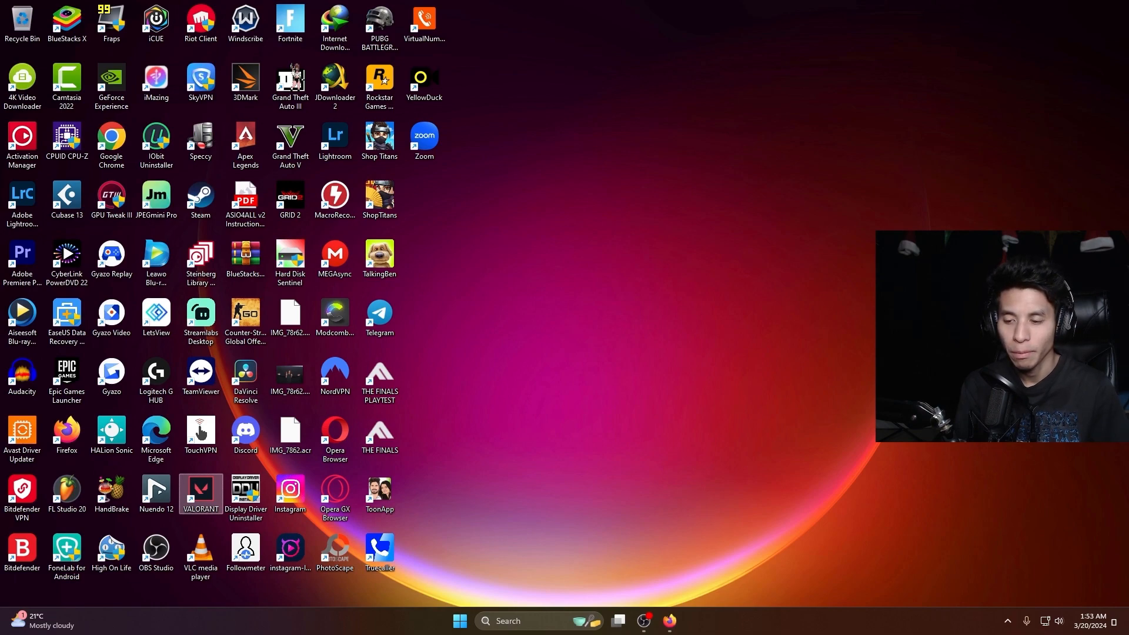
pyautogui.click(460, 621)
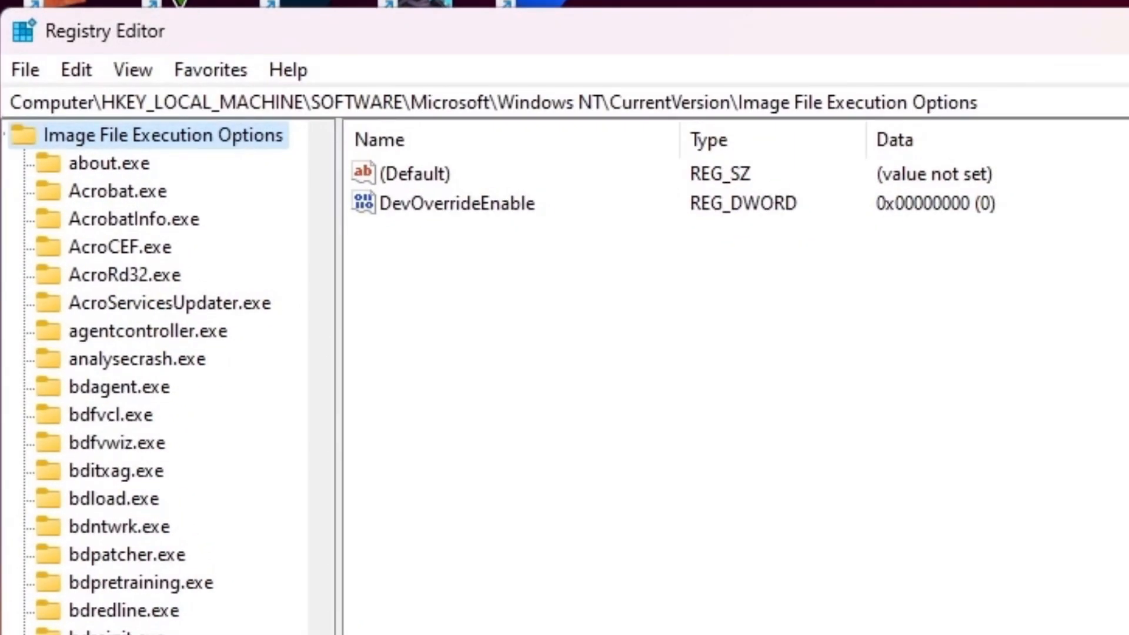
pyautogui.doubleClick(456, 204)
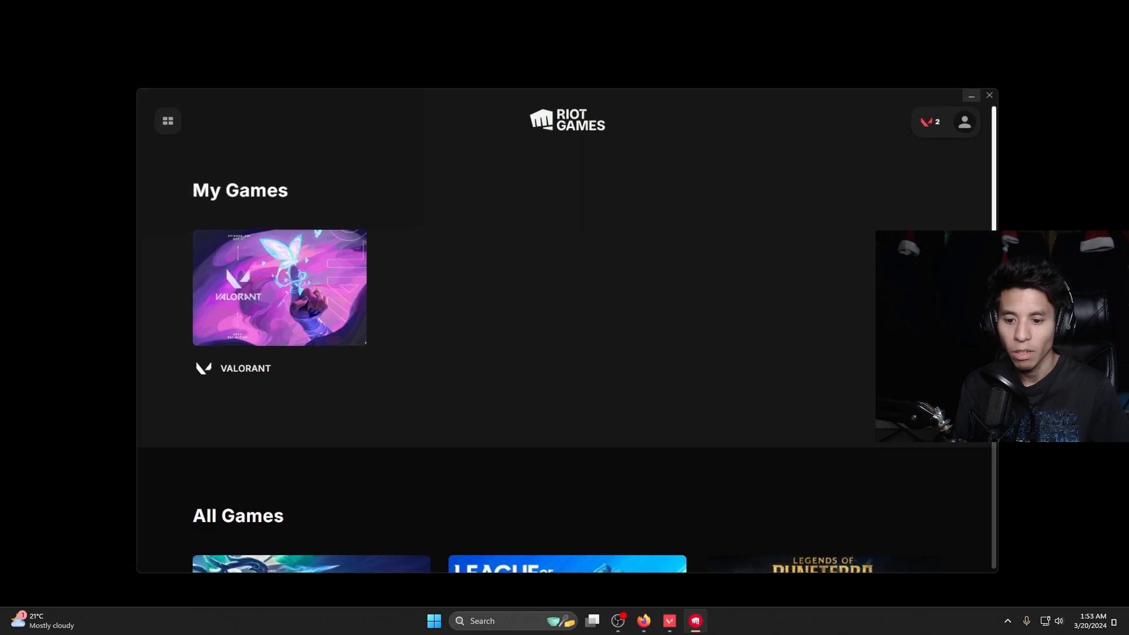
# Step: Start VALORANT from My Games and enter the Play lobby from the main menu
pyautogui.click(280, 287)
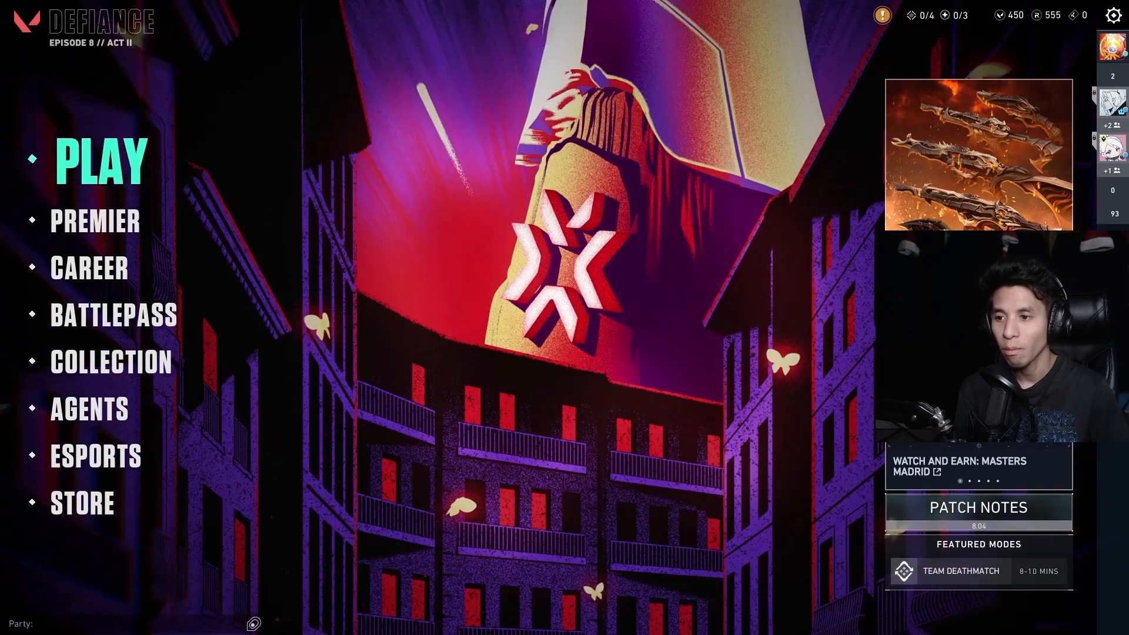
pyautogui.click(101, 159)
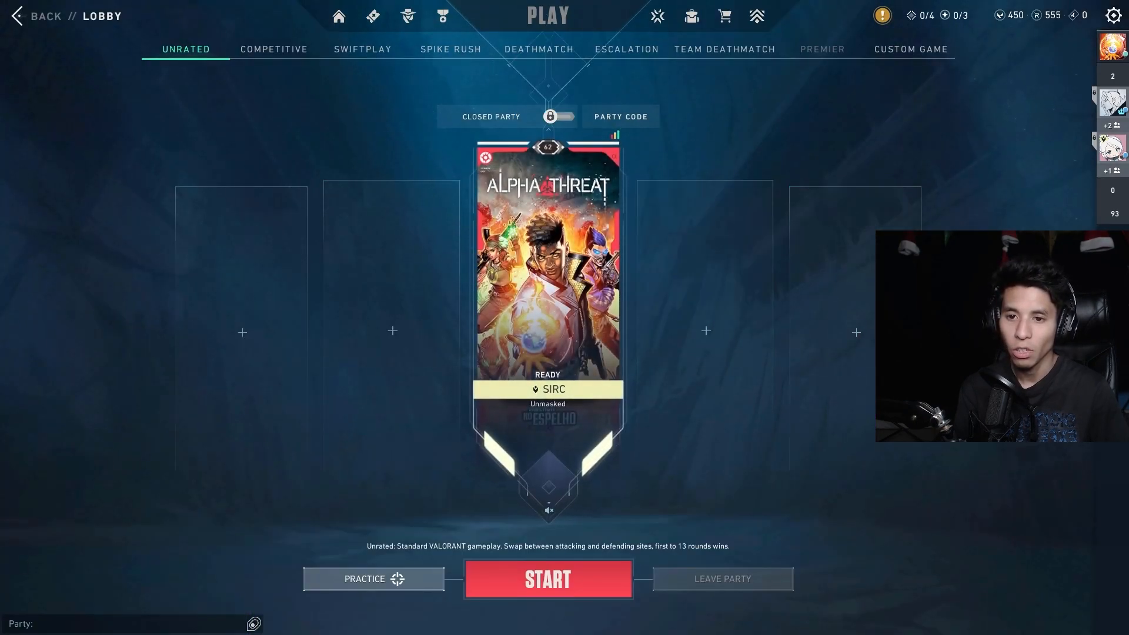